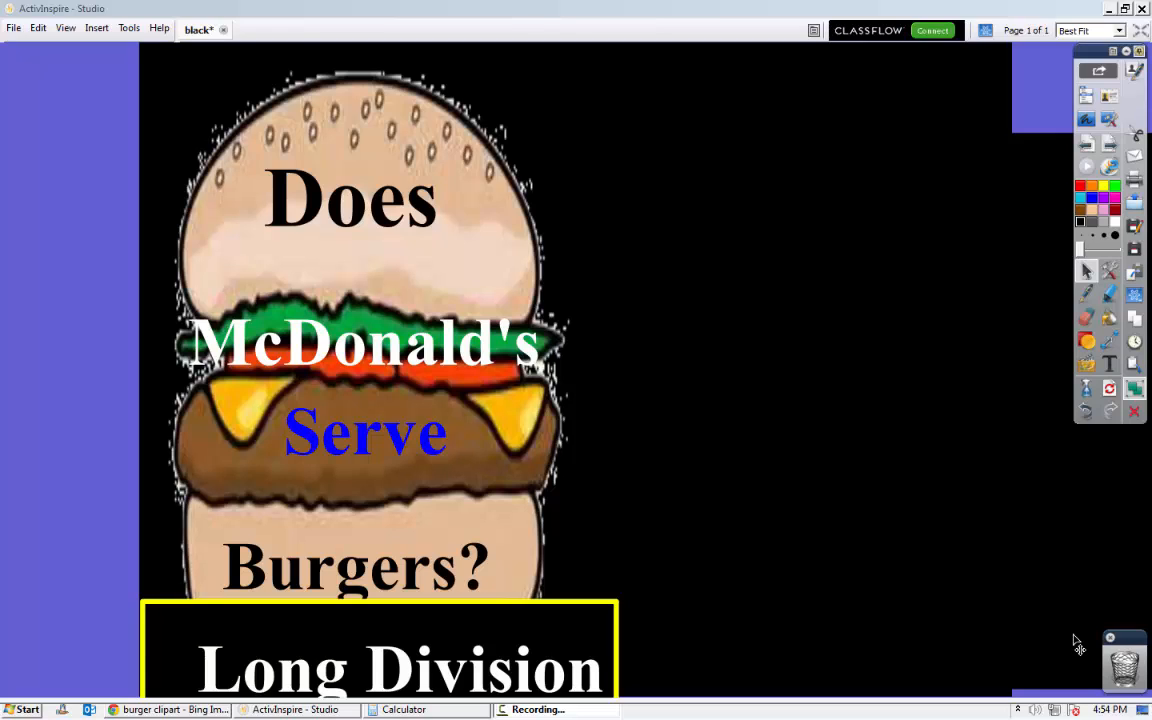
mouse_move(258, 507)
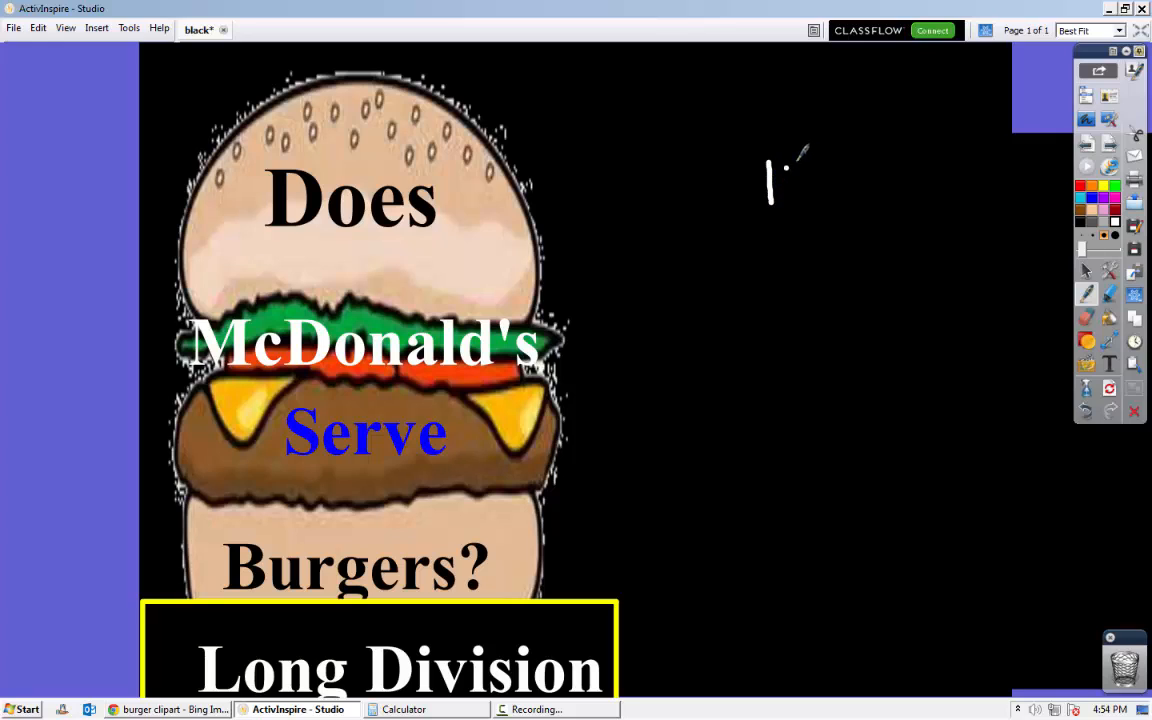
Handwrite the division problem 42 ⟌ 12978 on the right of the slide.
left_click_drag(790, 180, 920, 160)
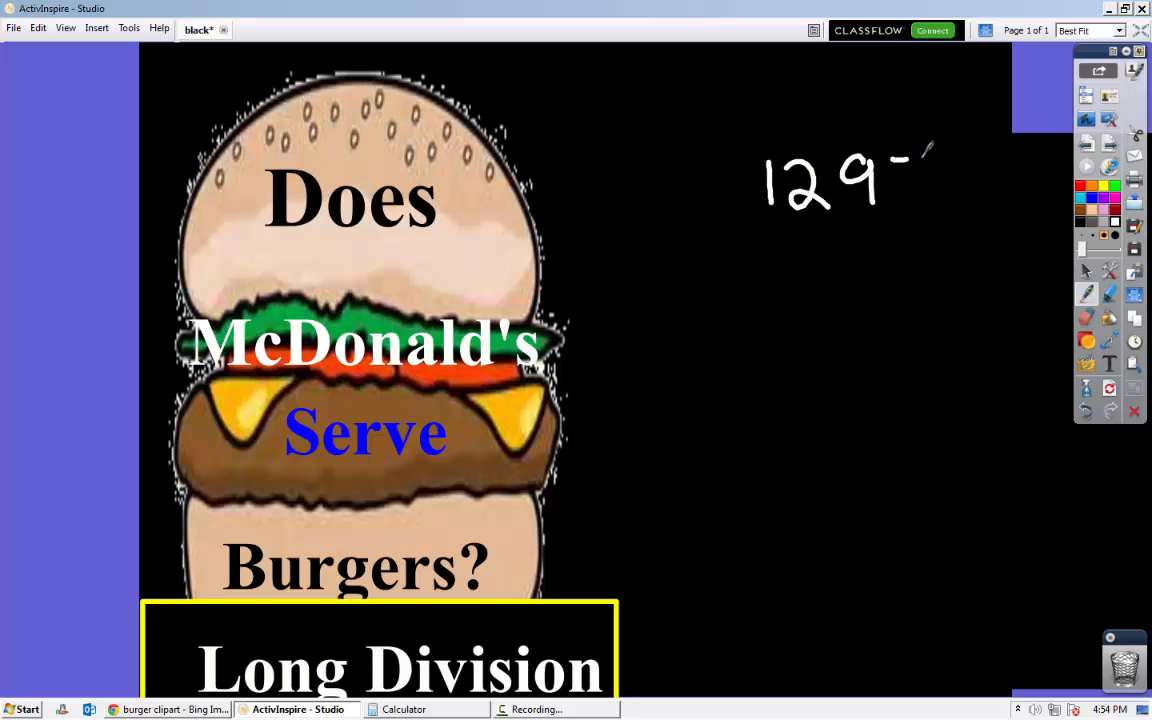
left_click_drag(885, 180, 960, 180)
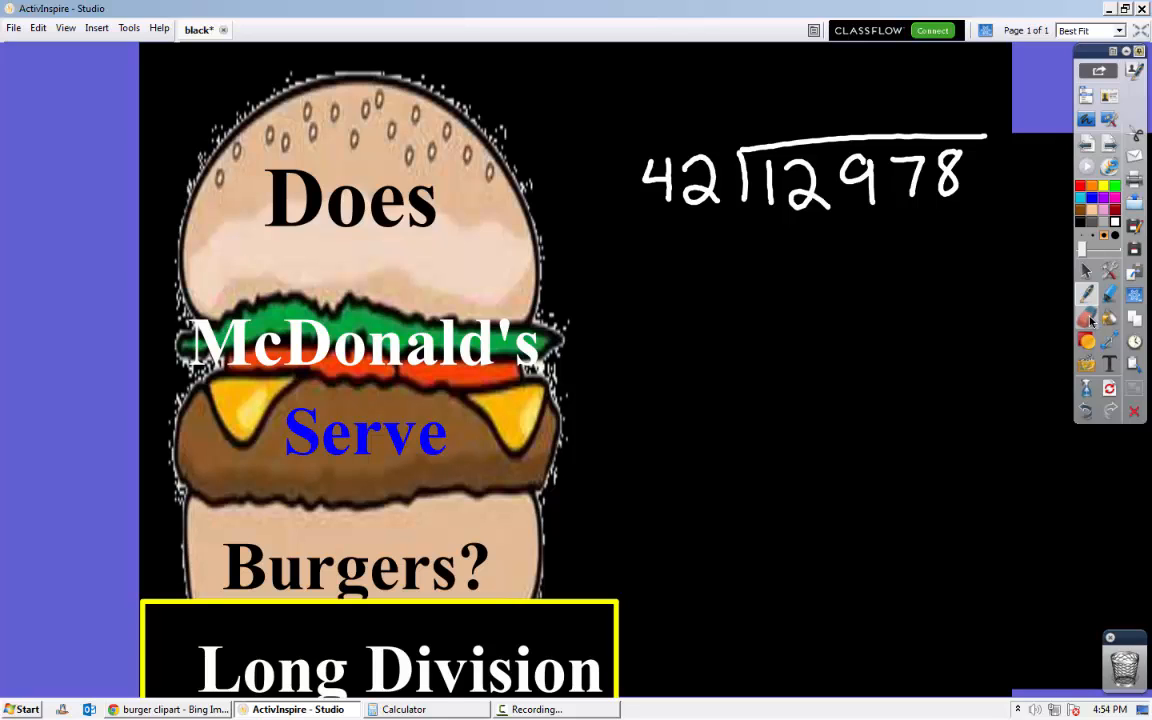
mouse_move(1086, 320)
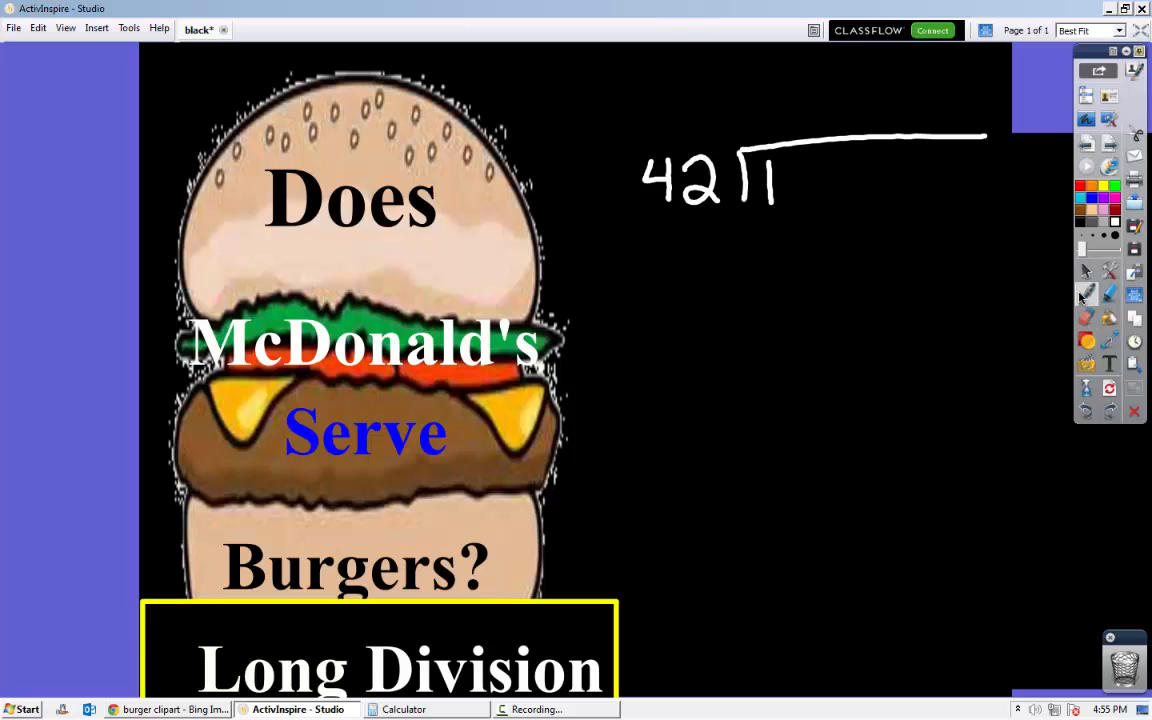
mouse_move(1087, 294)
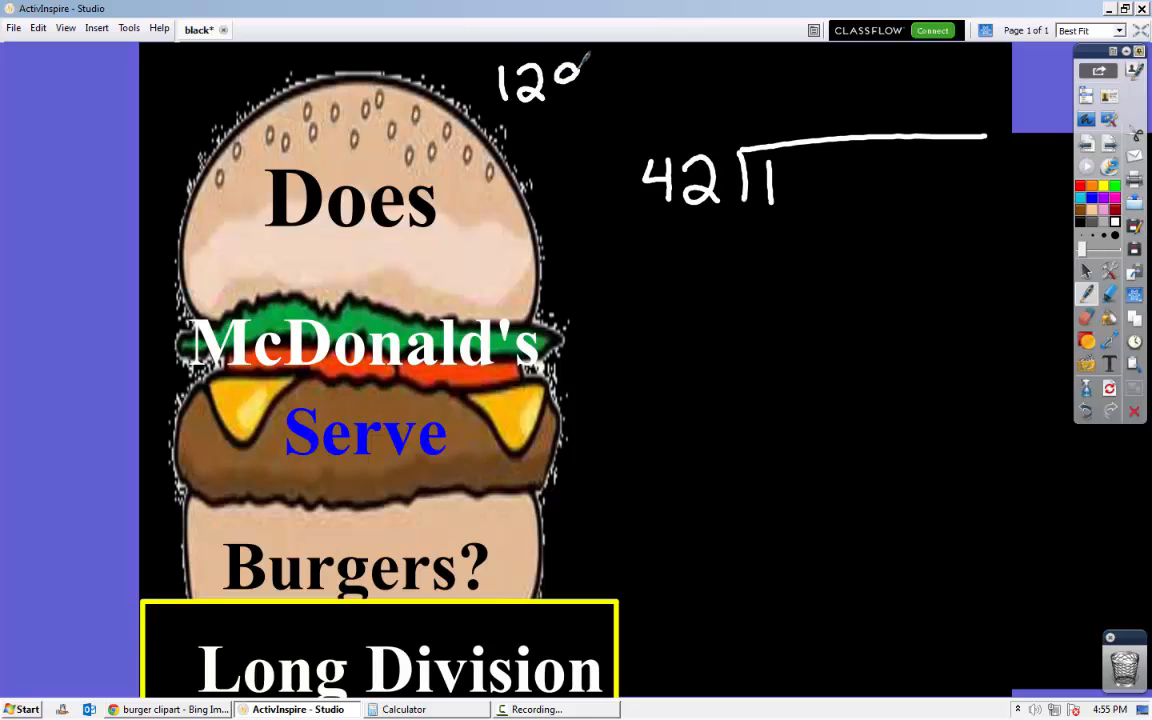
Write 12978 near the top, quotient zeros above, and build 129 inside the bracket.
left_click_drag(580, 75, 640, 80)
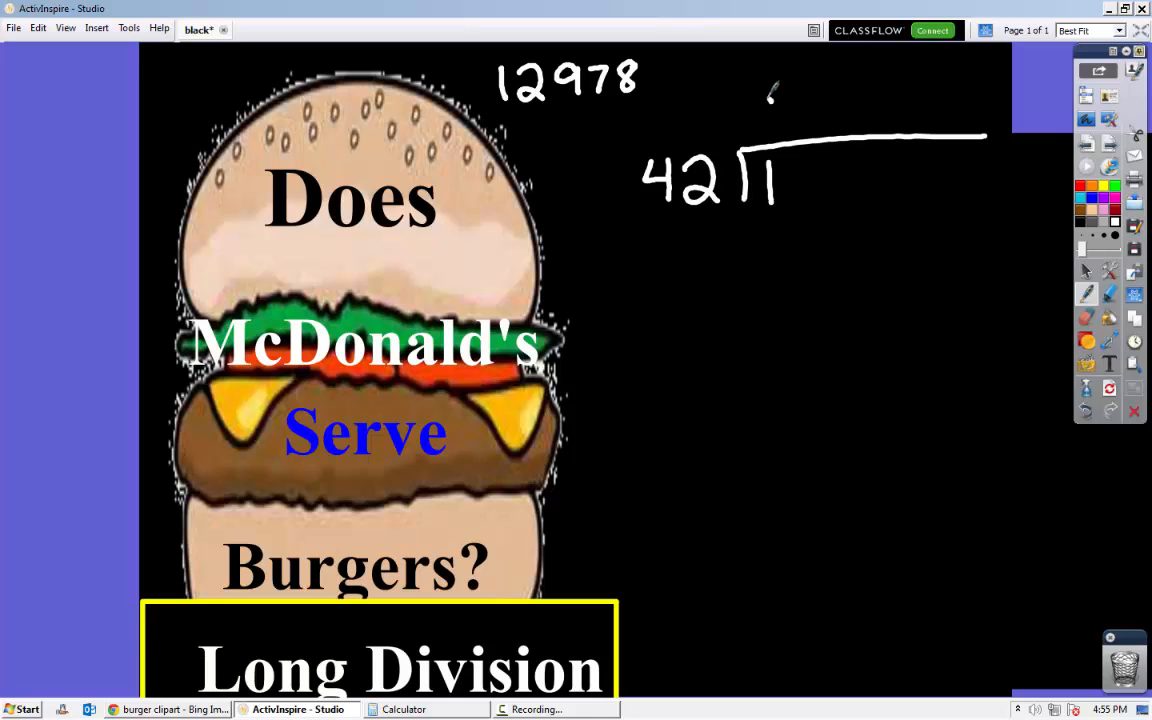
left_click_drag(768, 95, 768, 130)
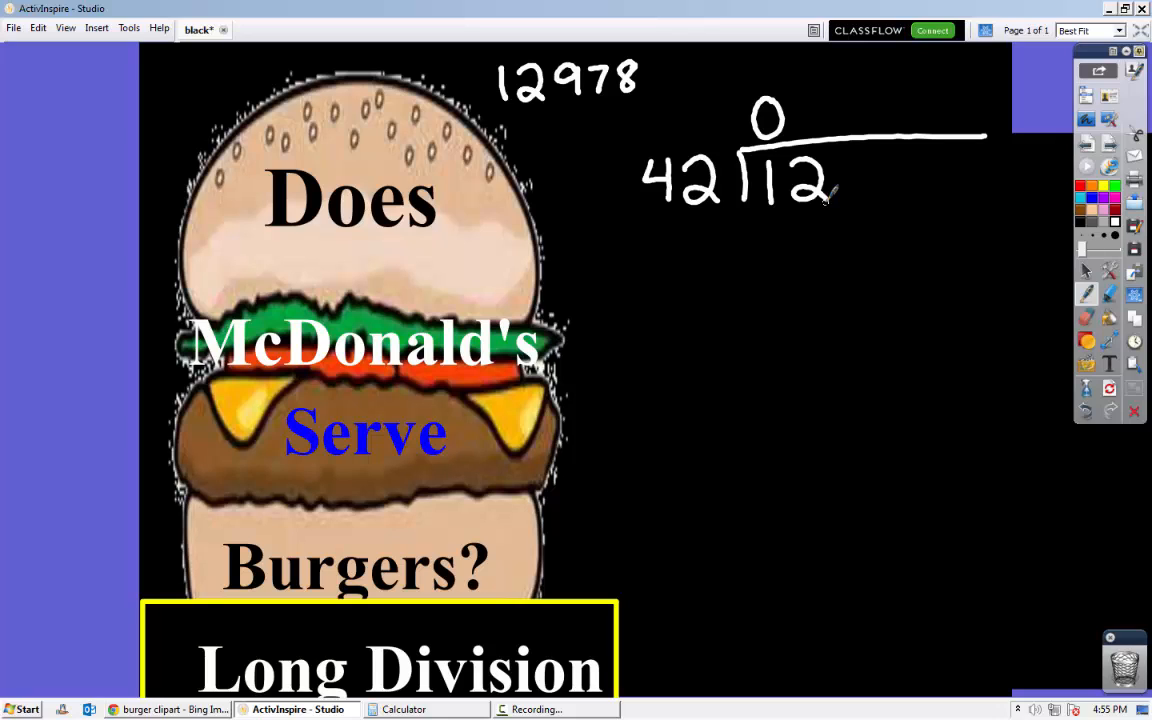
mouse_move(820, 95)
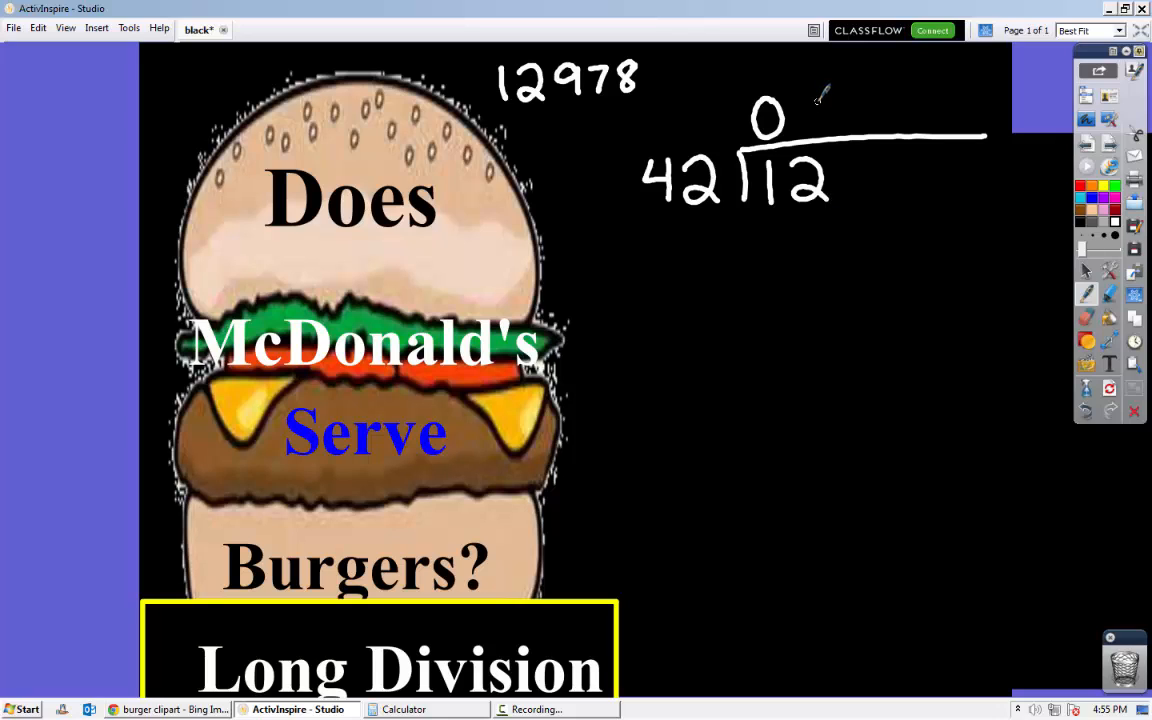
mouse_move(812, 95)
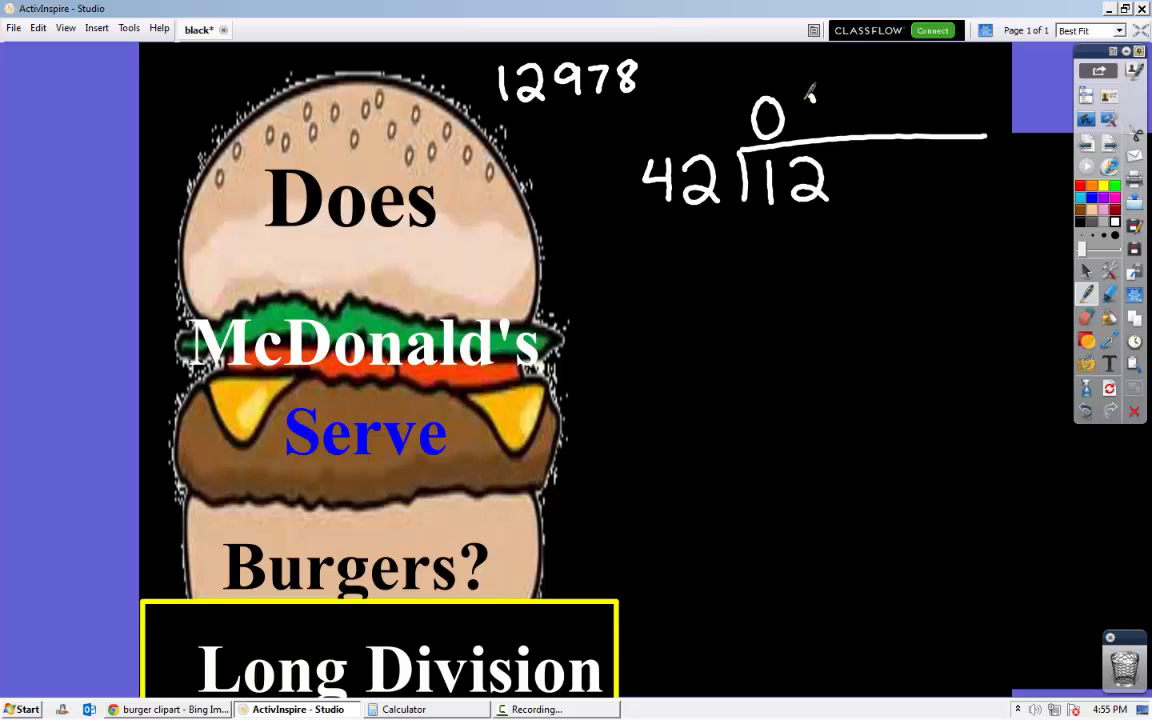
left_click_drag(790, 90, 830, 130)
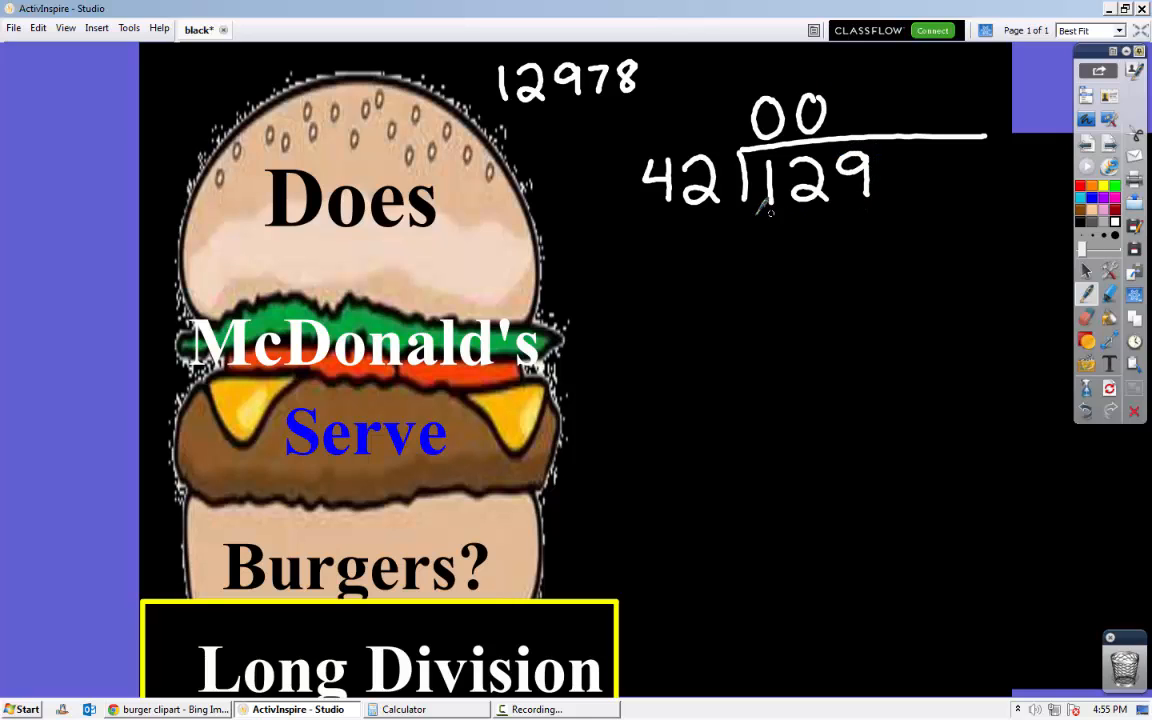
mouse_move(870, 207)
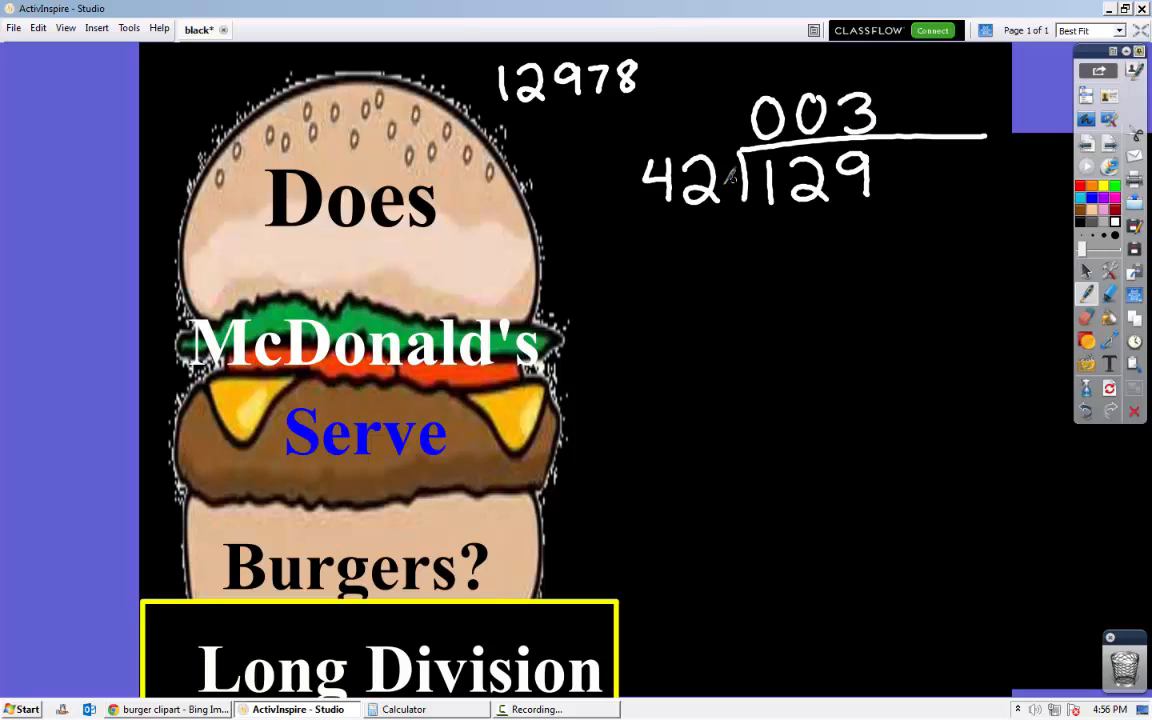
Write 3 above the 9 in the quotient and the product 126 beneath 129.
left_click_drag(850, 235, 870, 225)
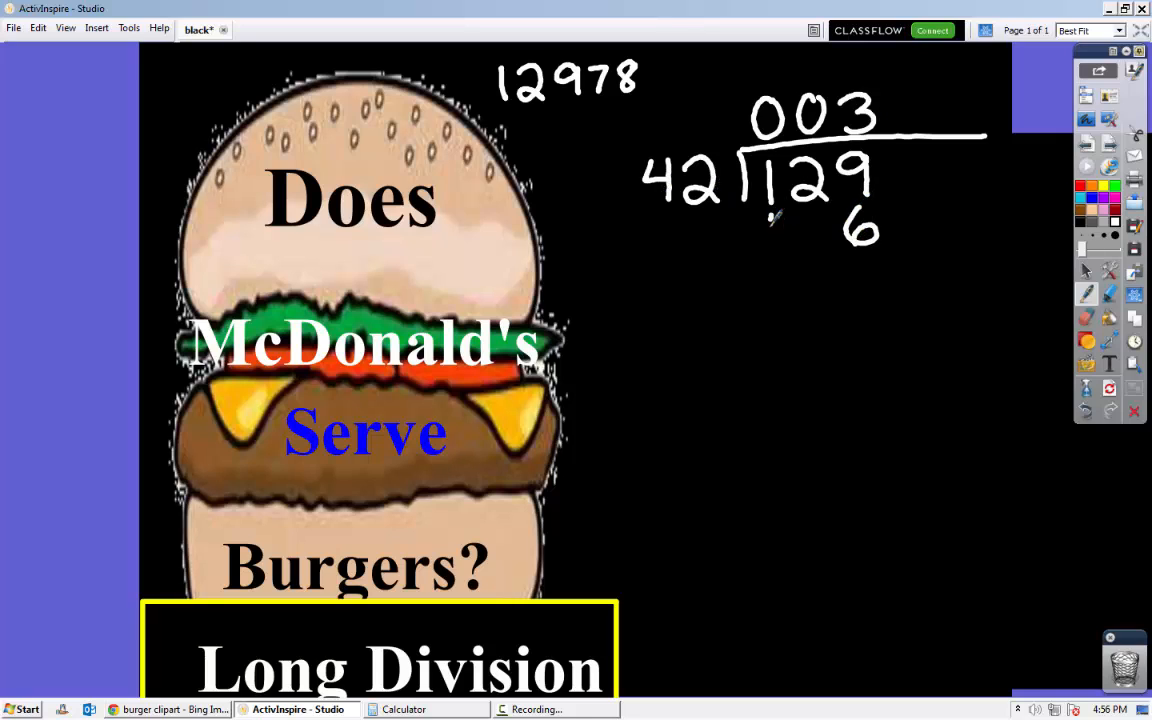
left_click_drag(765, 235, 835, 235)
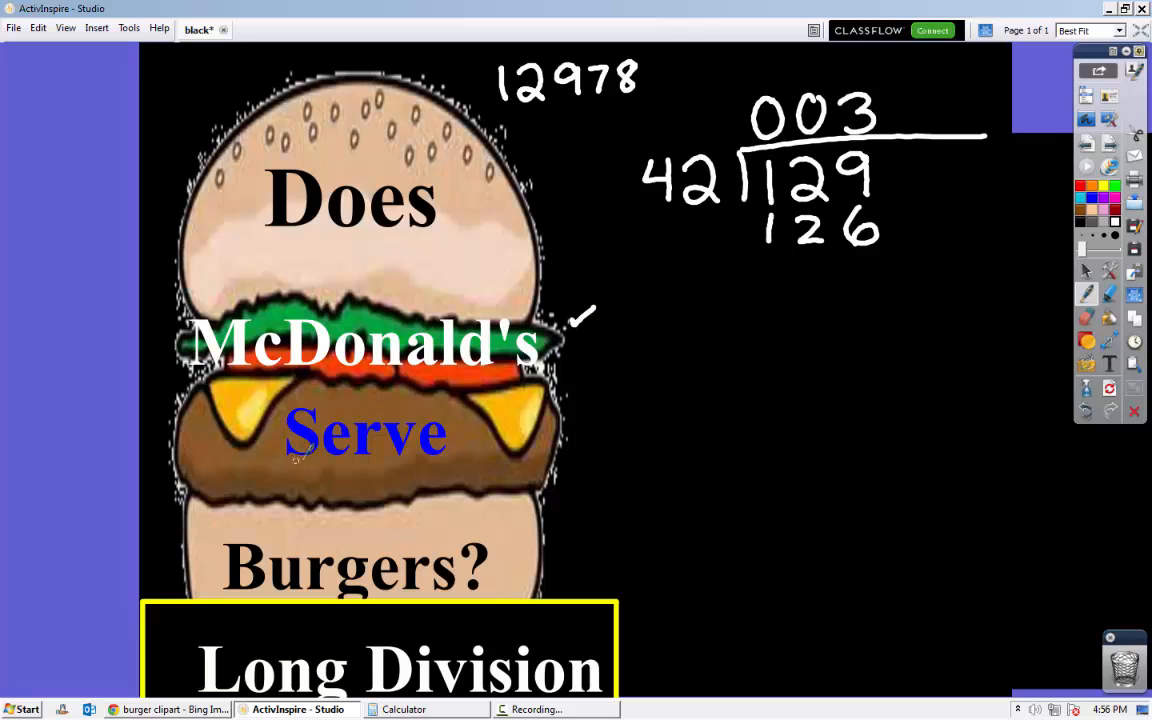
Circle the S in Serve and bring the 7 down to make 37.
left_click_drag(300, 460, 305, 405)
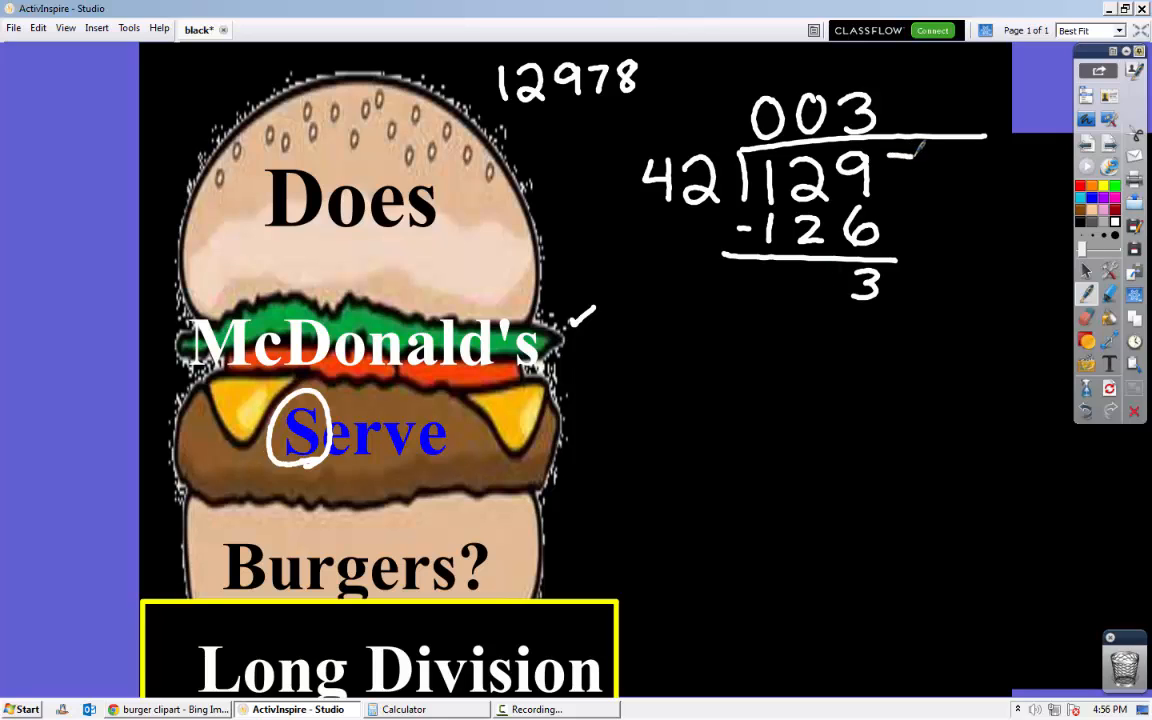
left_click_drag(895, 150, 905, 185)
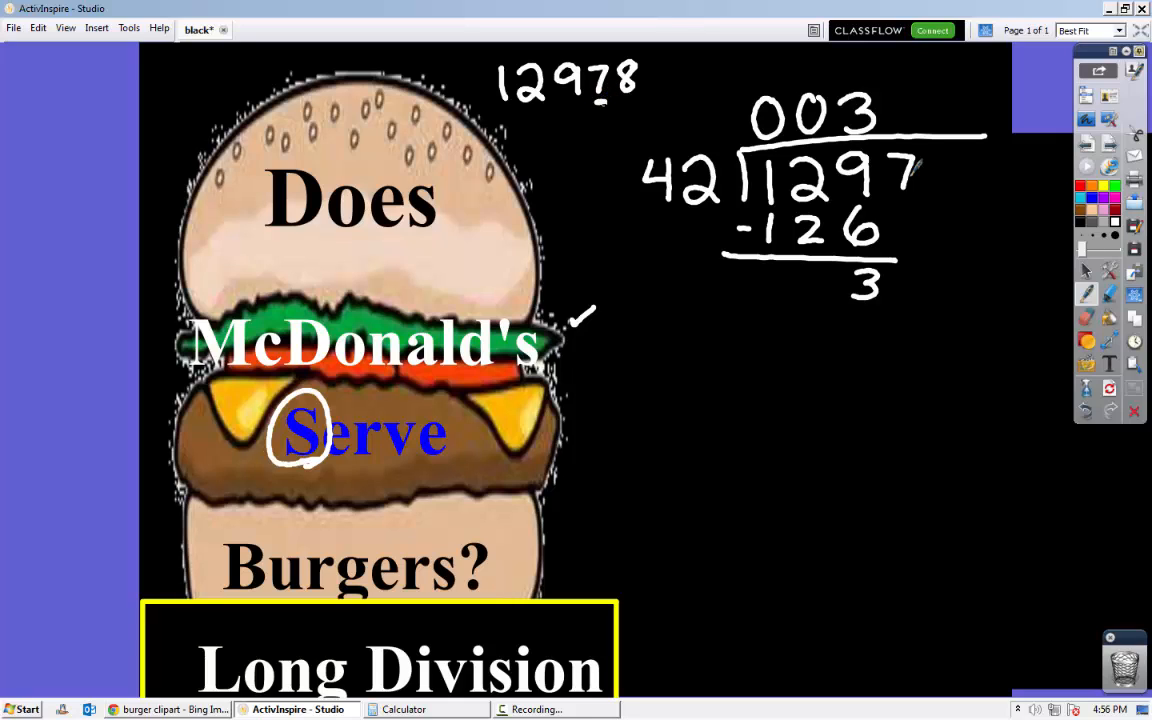
left_click_drag(900, 170, 900, 255)
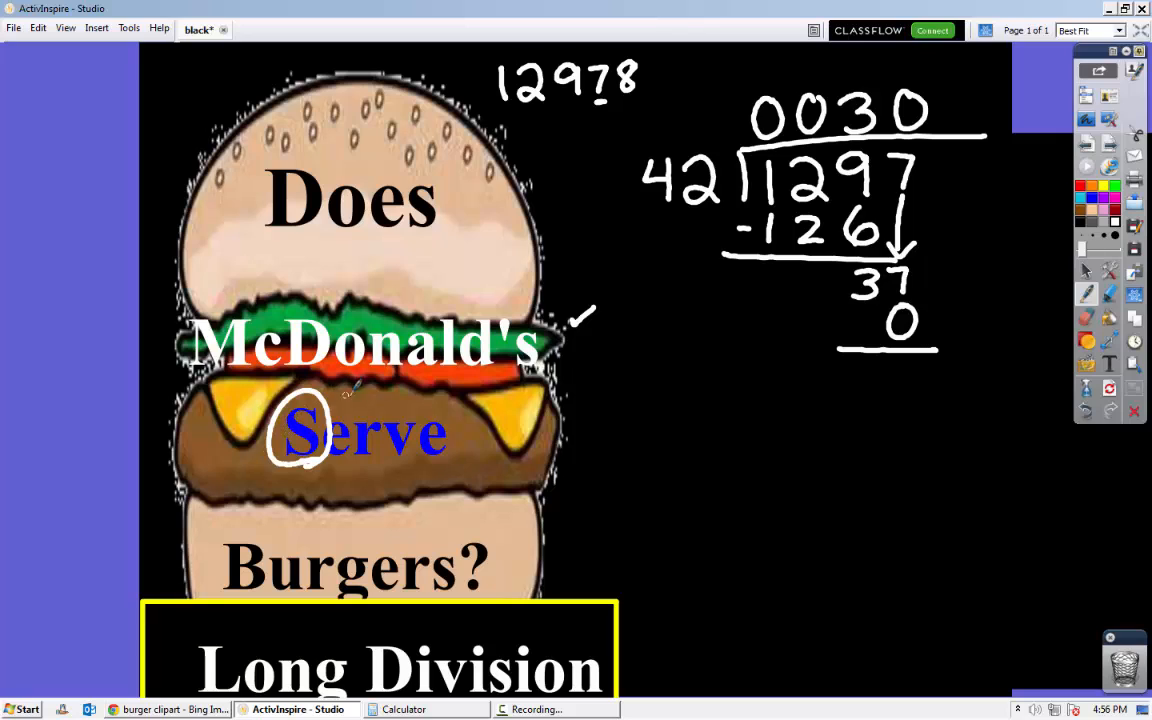
mouse_move(865, 365)
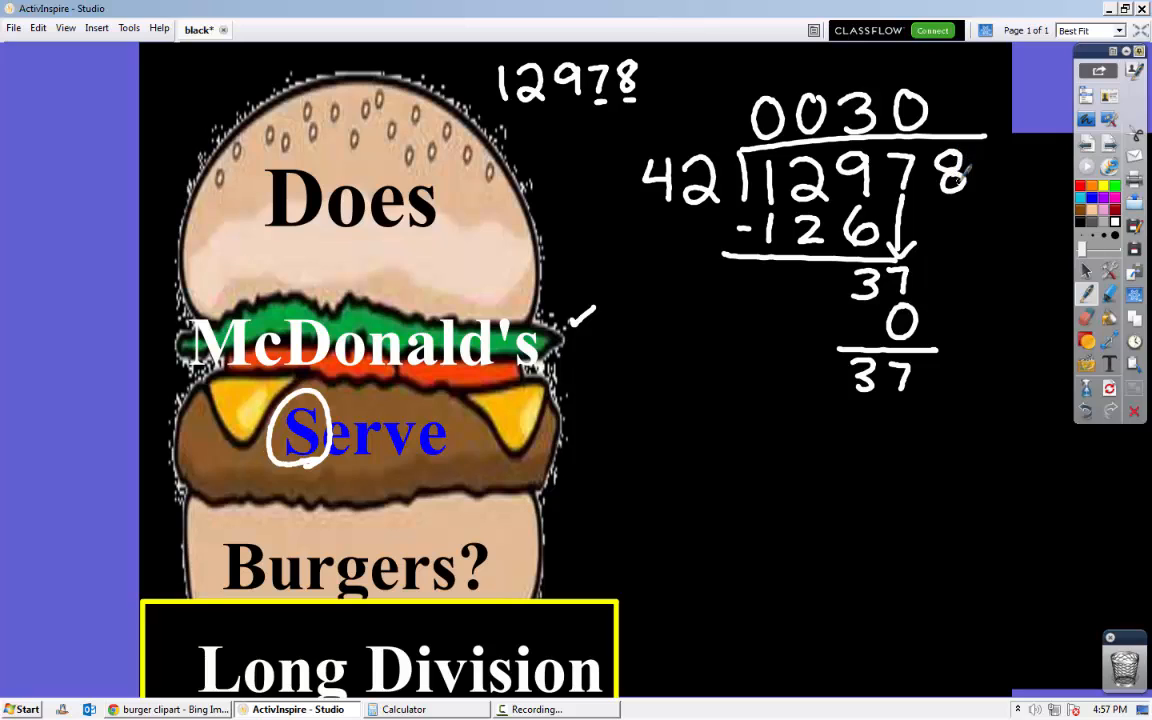
Draw the arrow bringing the 8 down beside 37 to form 378.
left_click_drag(950, 175, 945, 365)
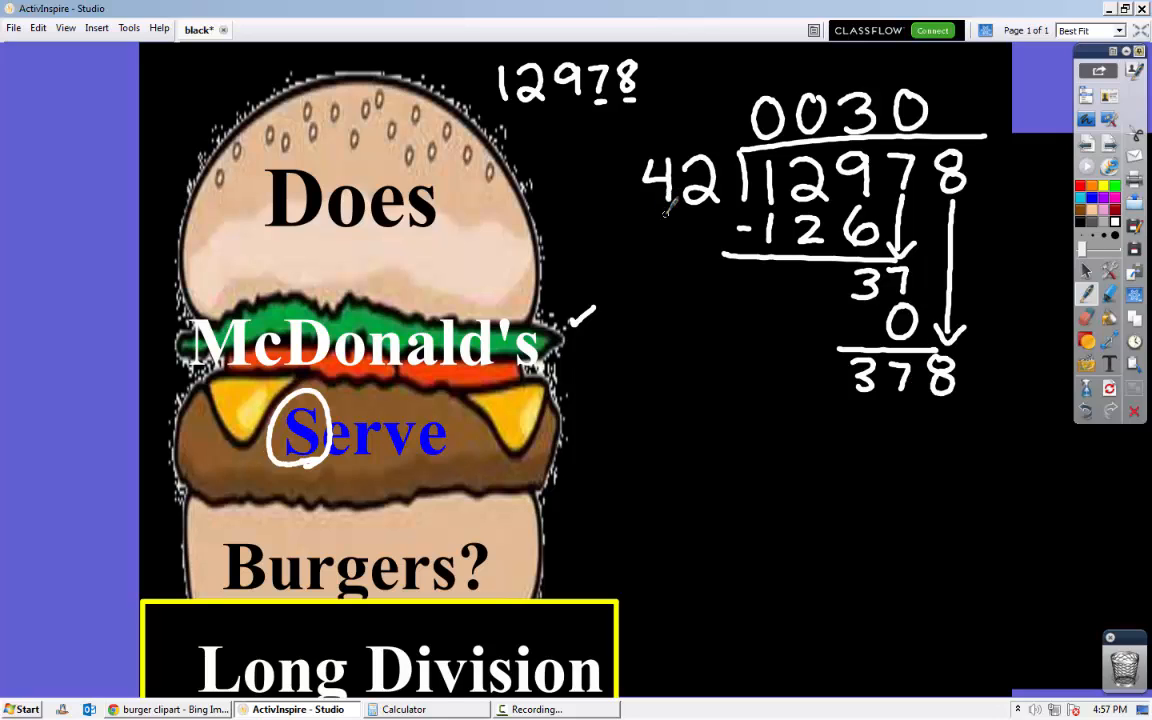
mouse_move(895, 395)
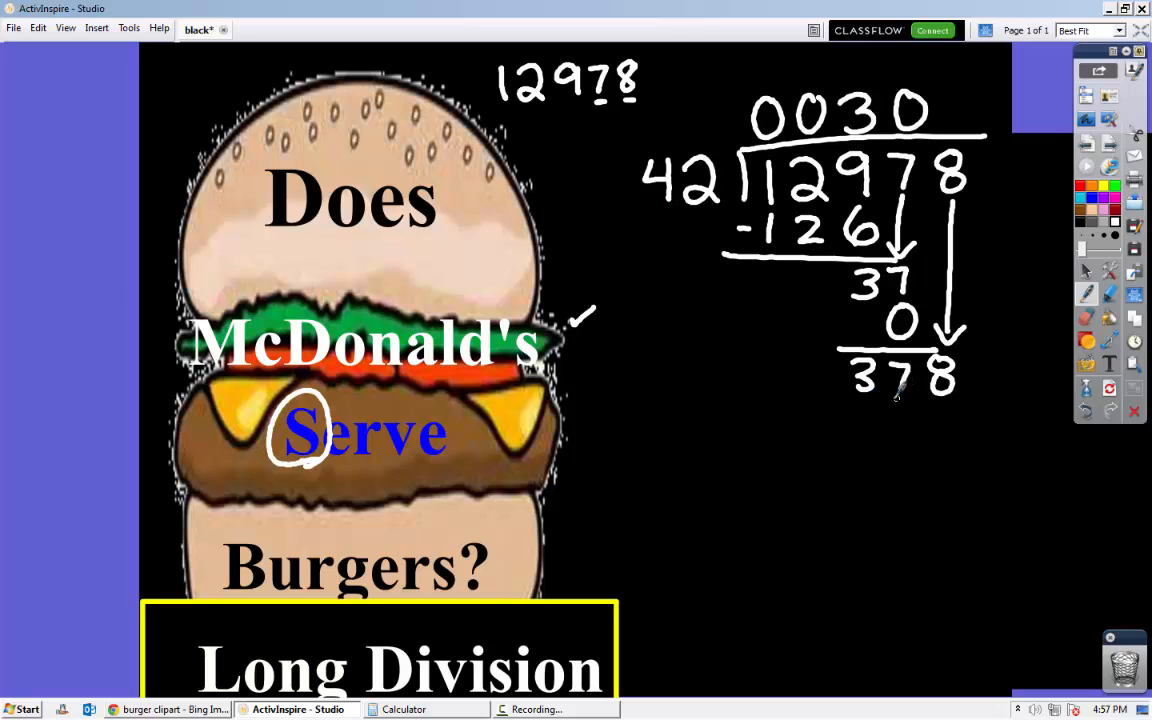